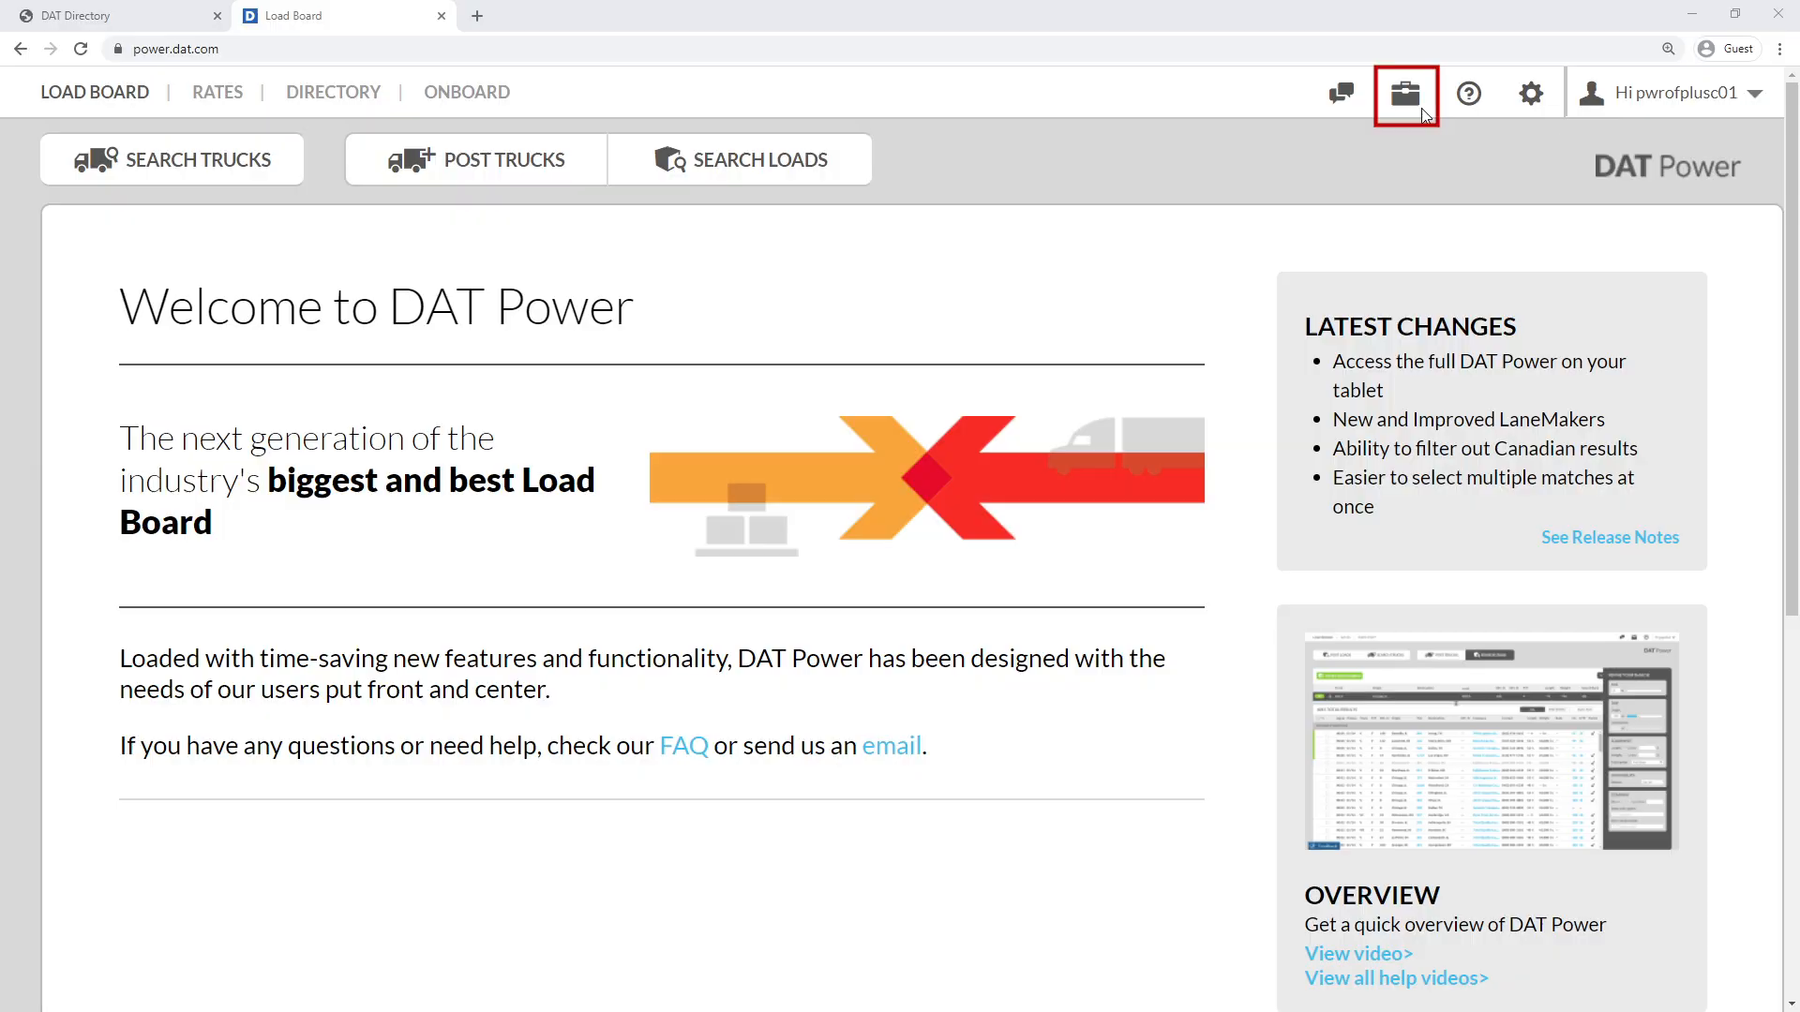
# Step: Launch DAT Directory from the TruckersEdge tools menu to show the office profile
pyautogui.click(1405, 93)
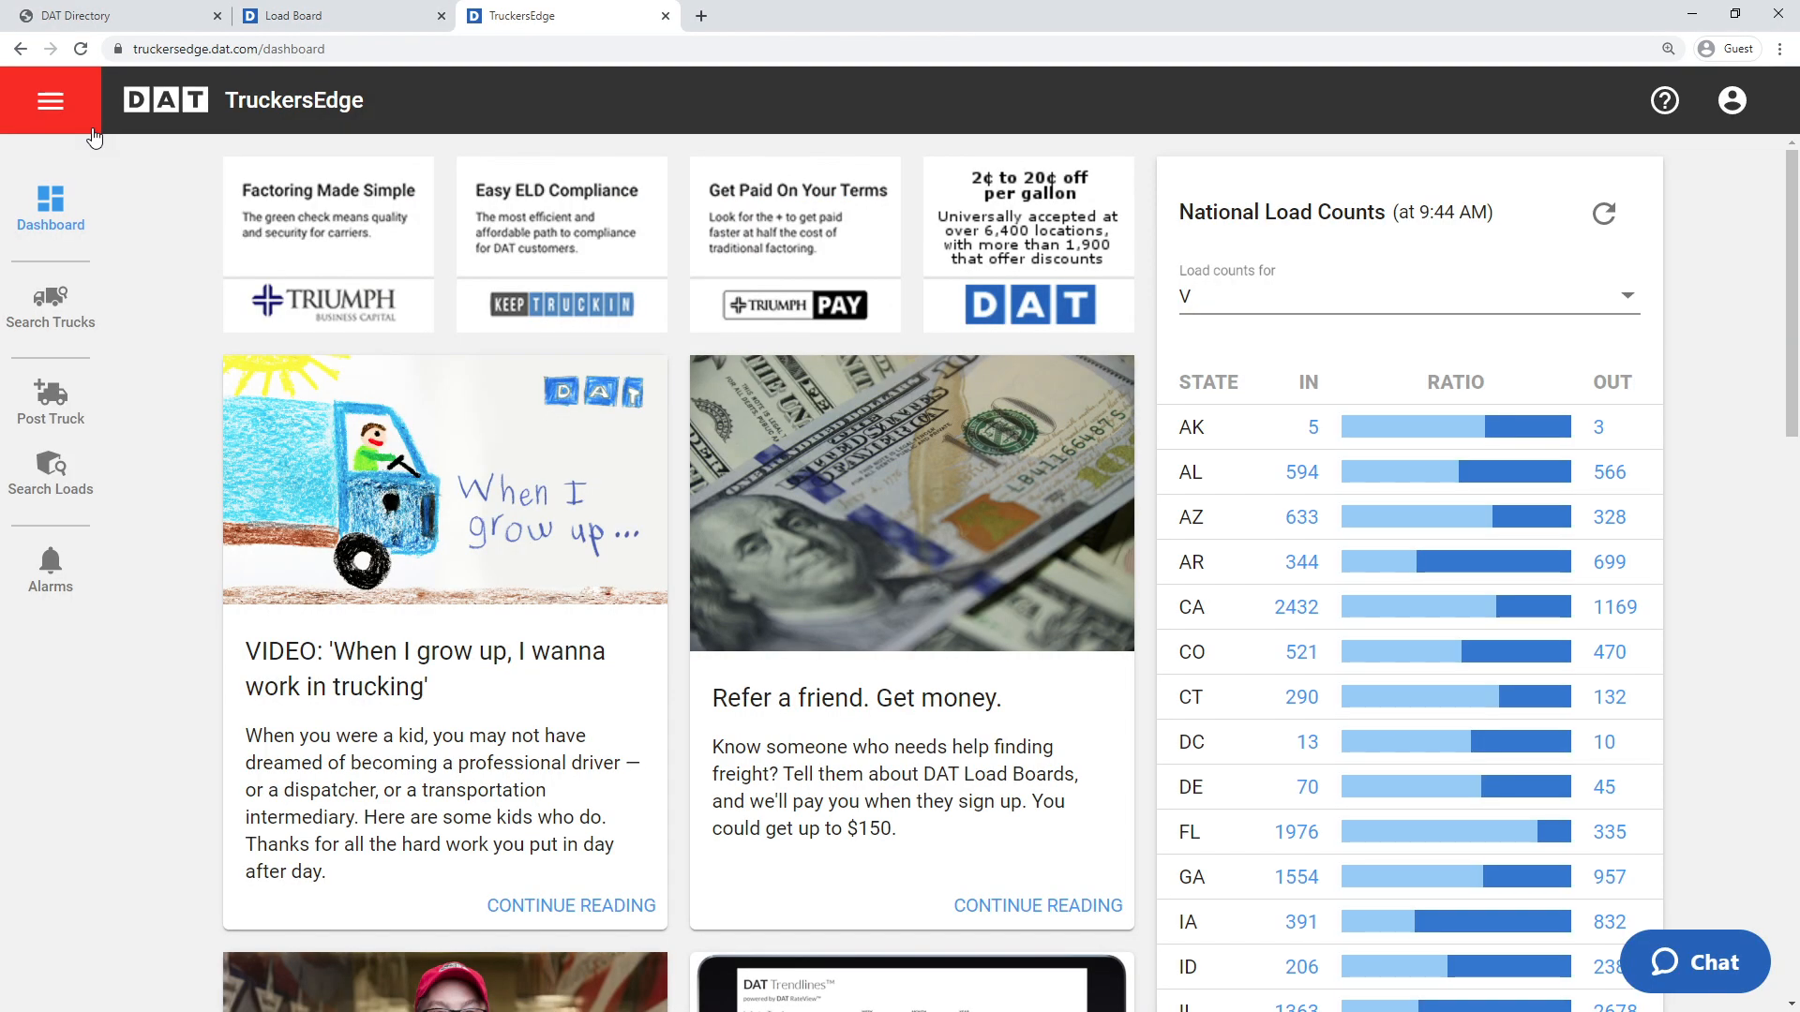
pyautogui.click(50, 101)
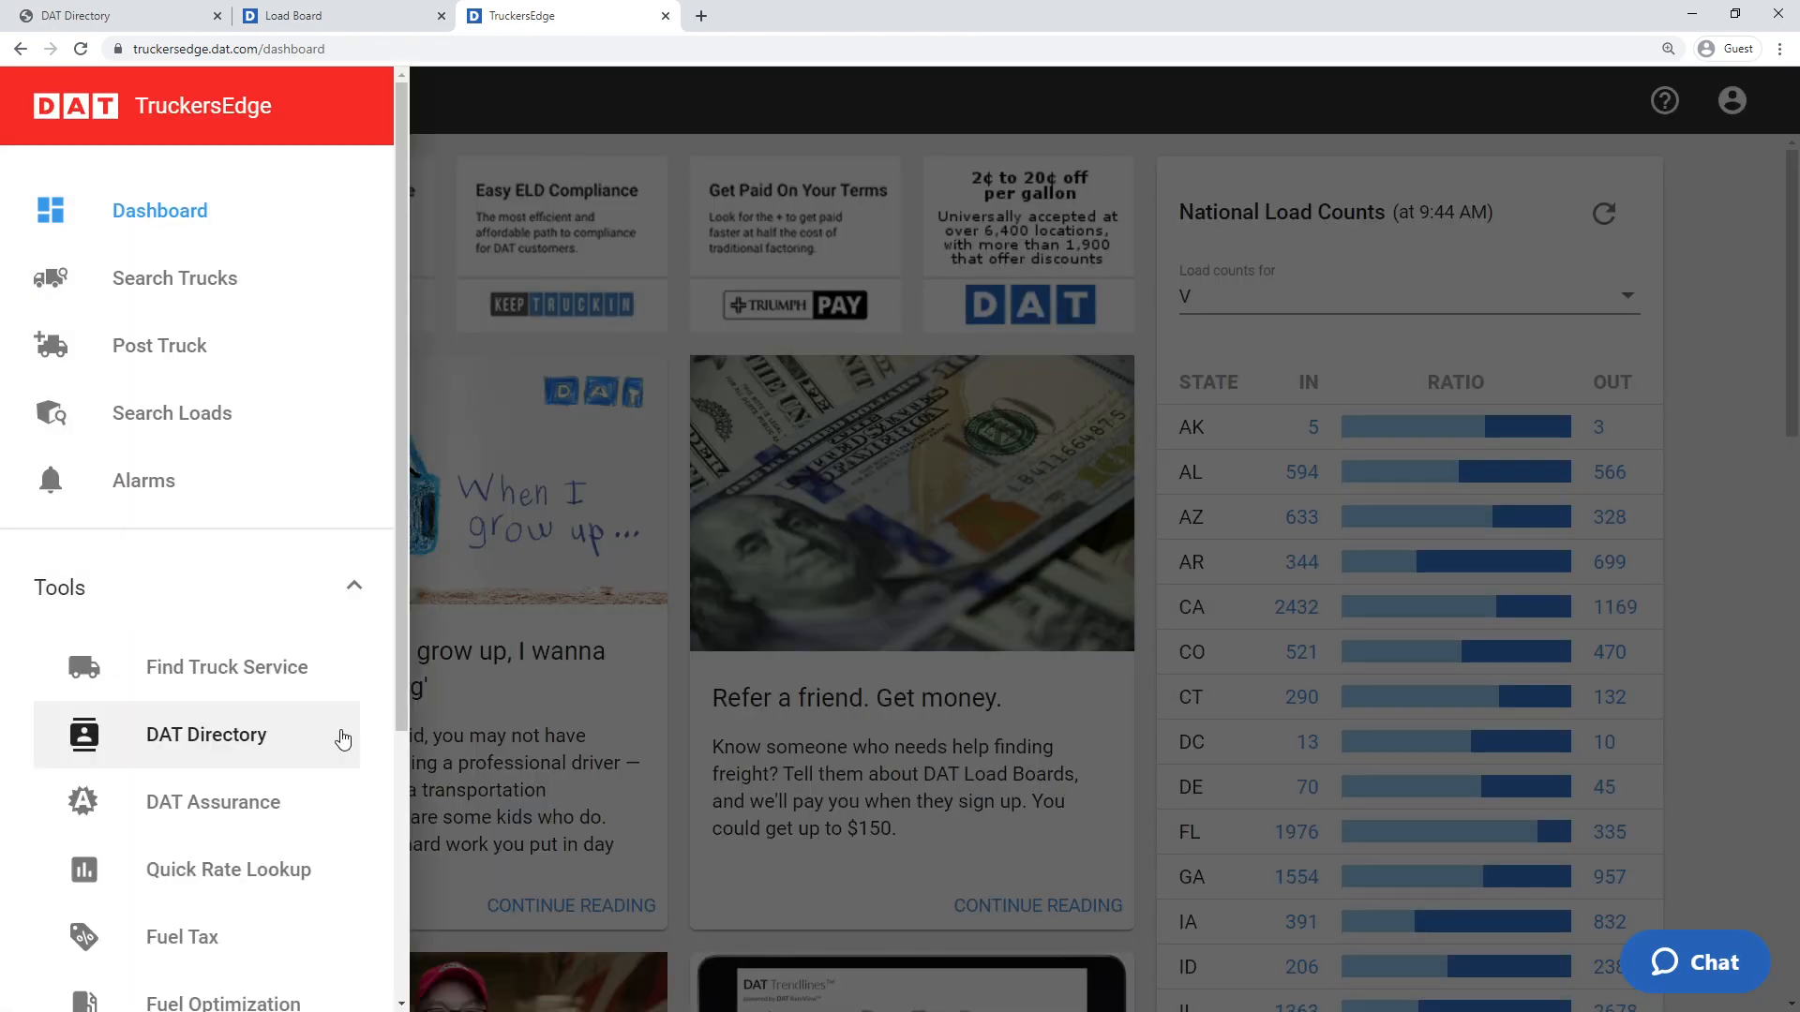
pyautogui.click(206, 735)
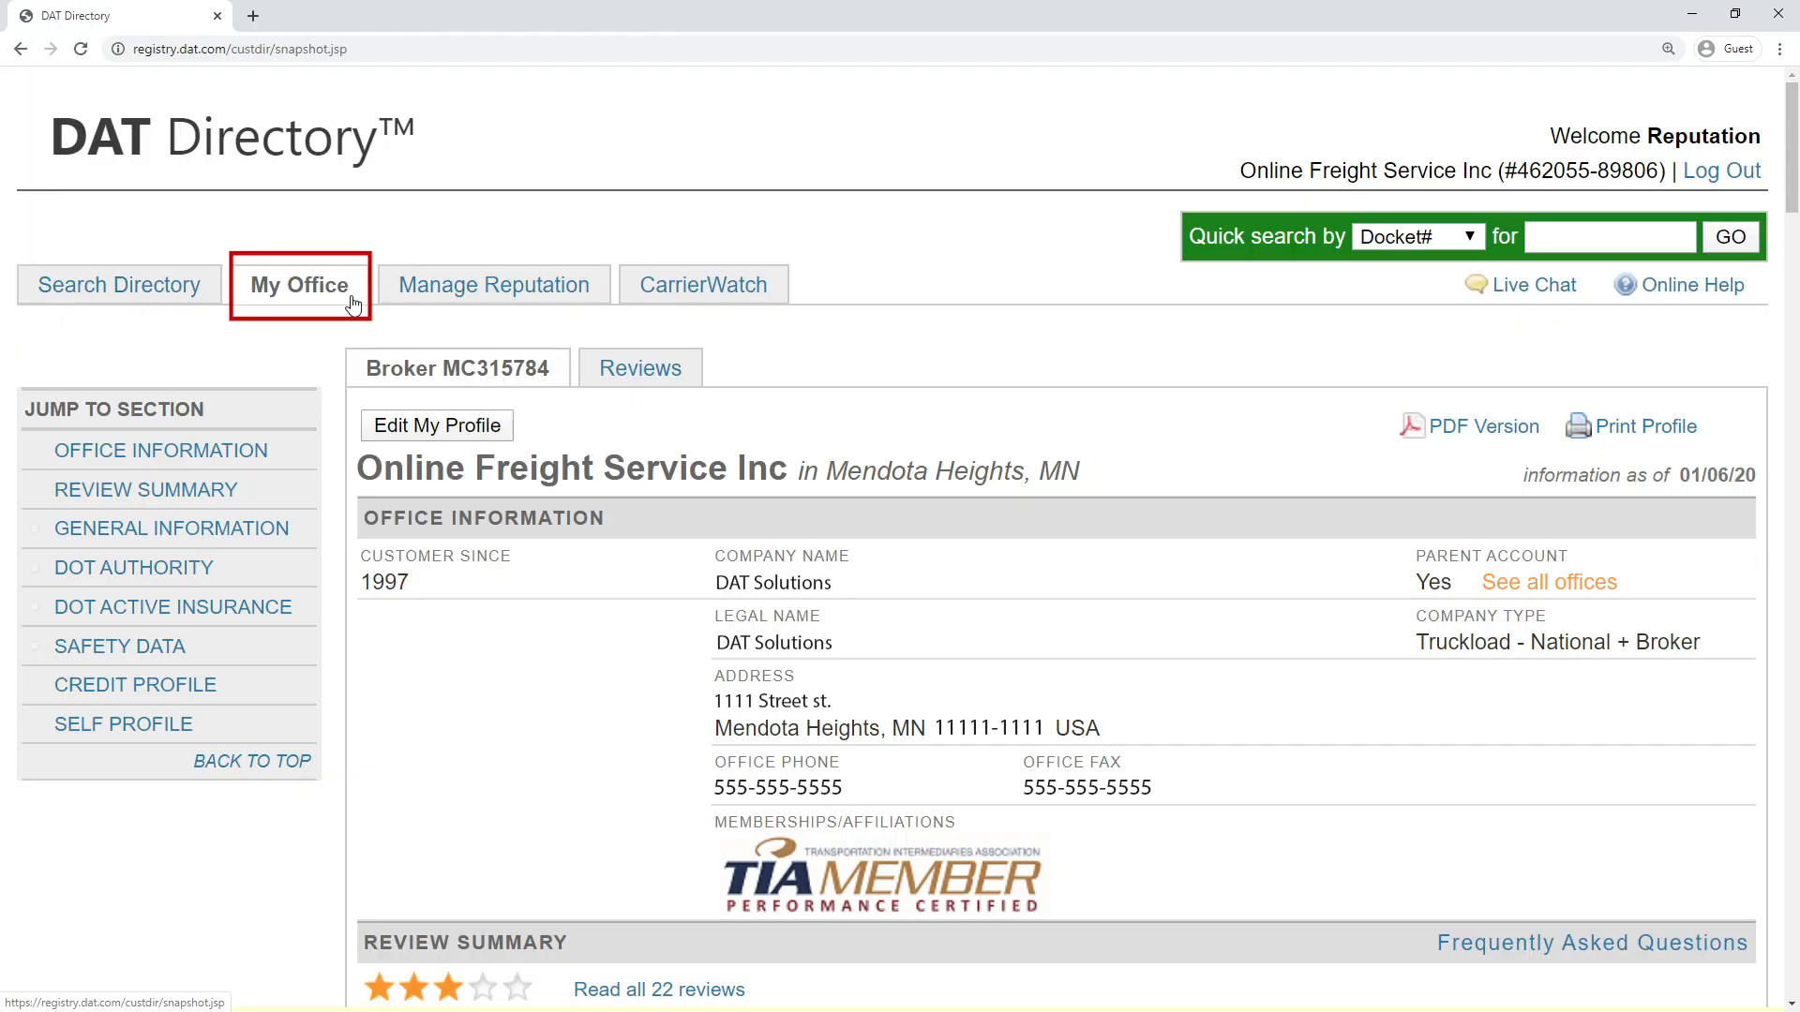
# Step: Enable email alerts for office reviews, then view the first reviewer's contributions
pyautogui.click(639, 368)
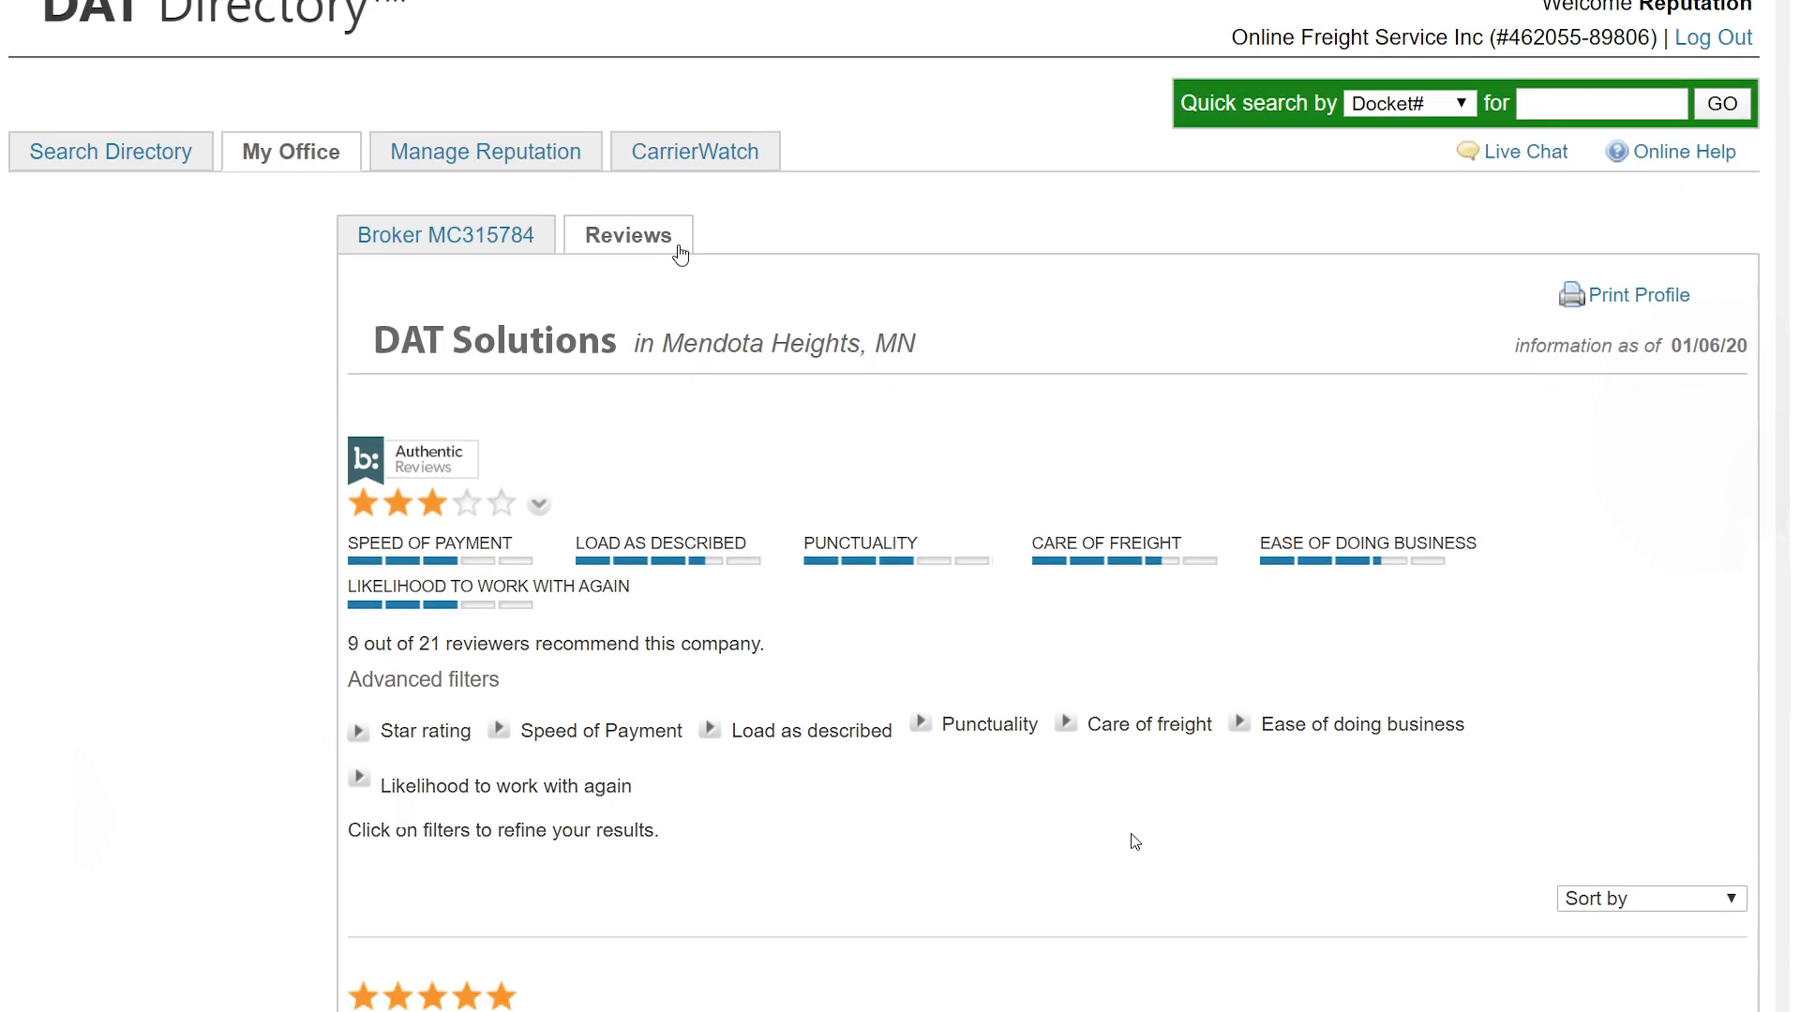
pyautogui.scroll(-3)
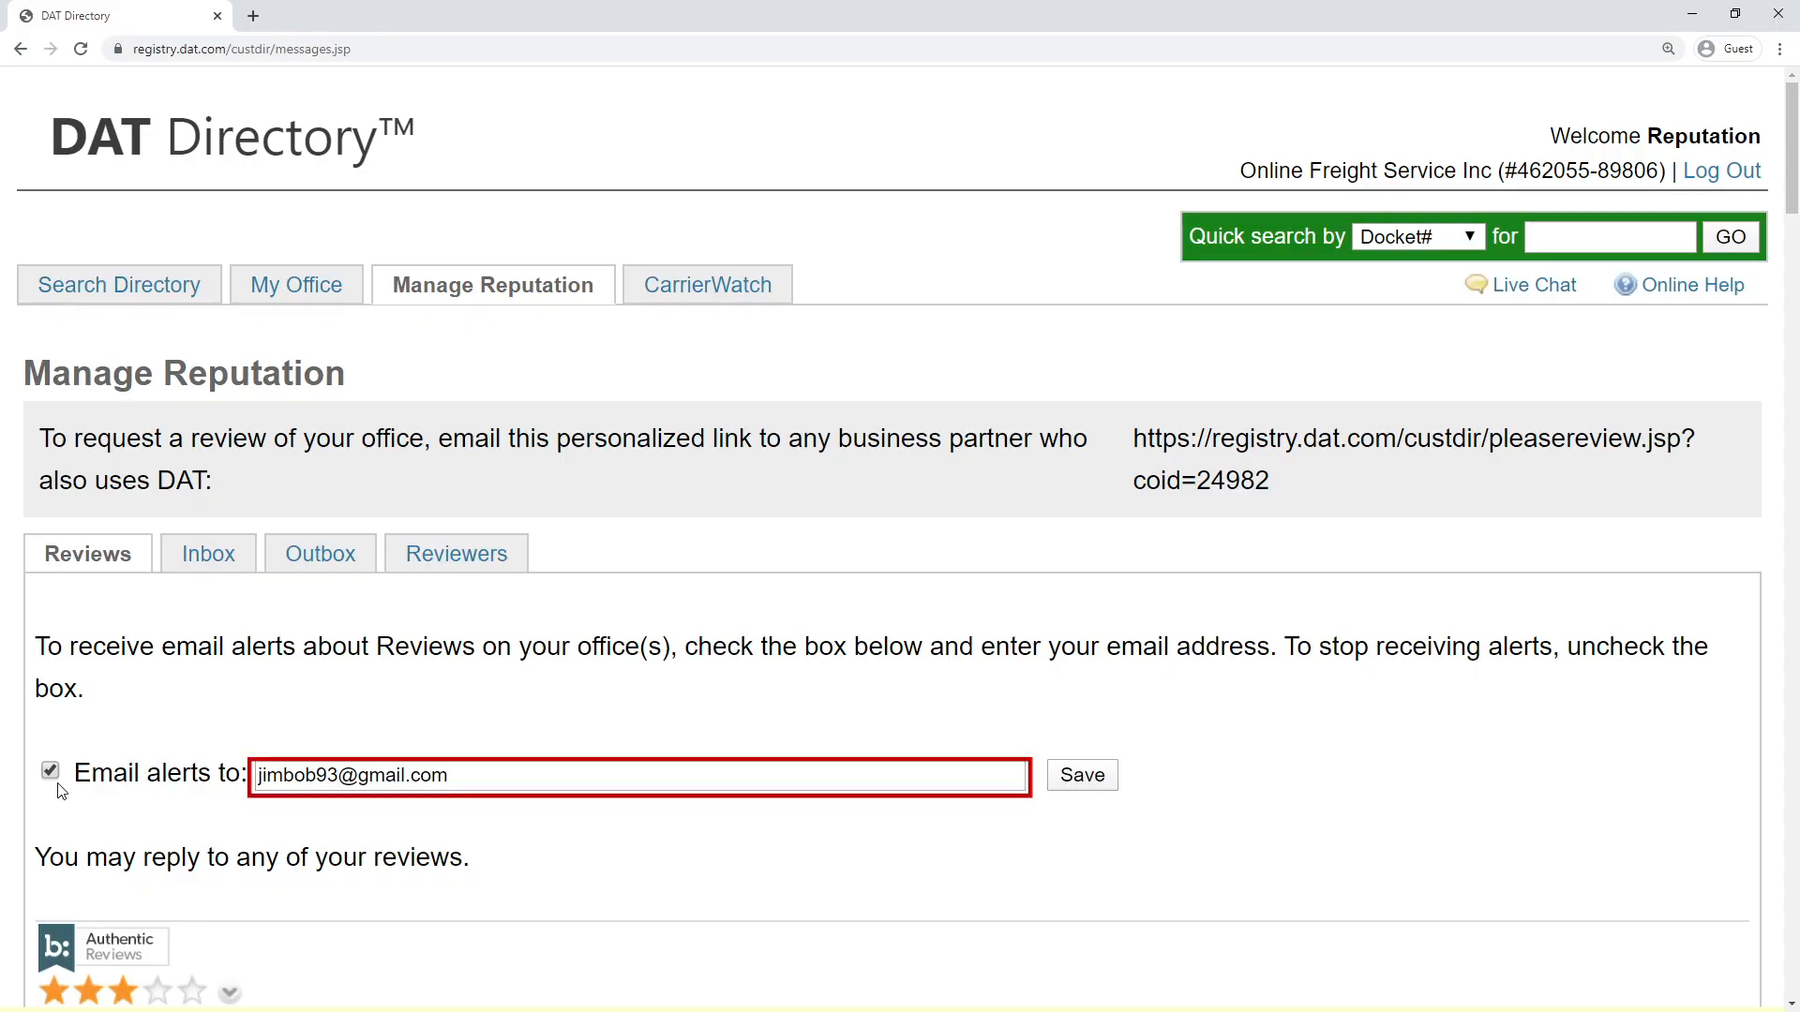
pyautogui.click(49, 771)
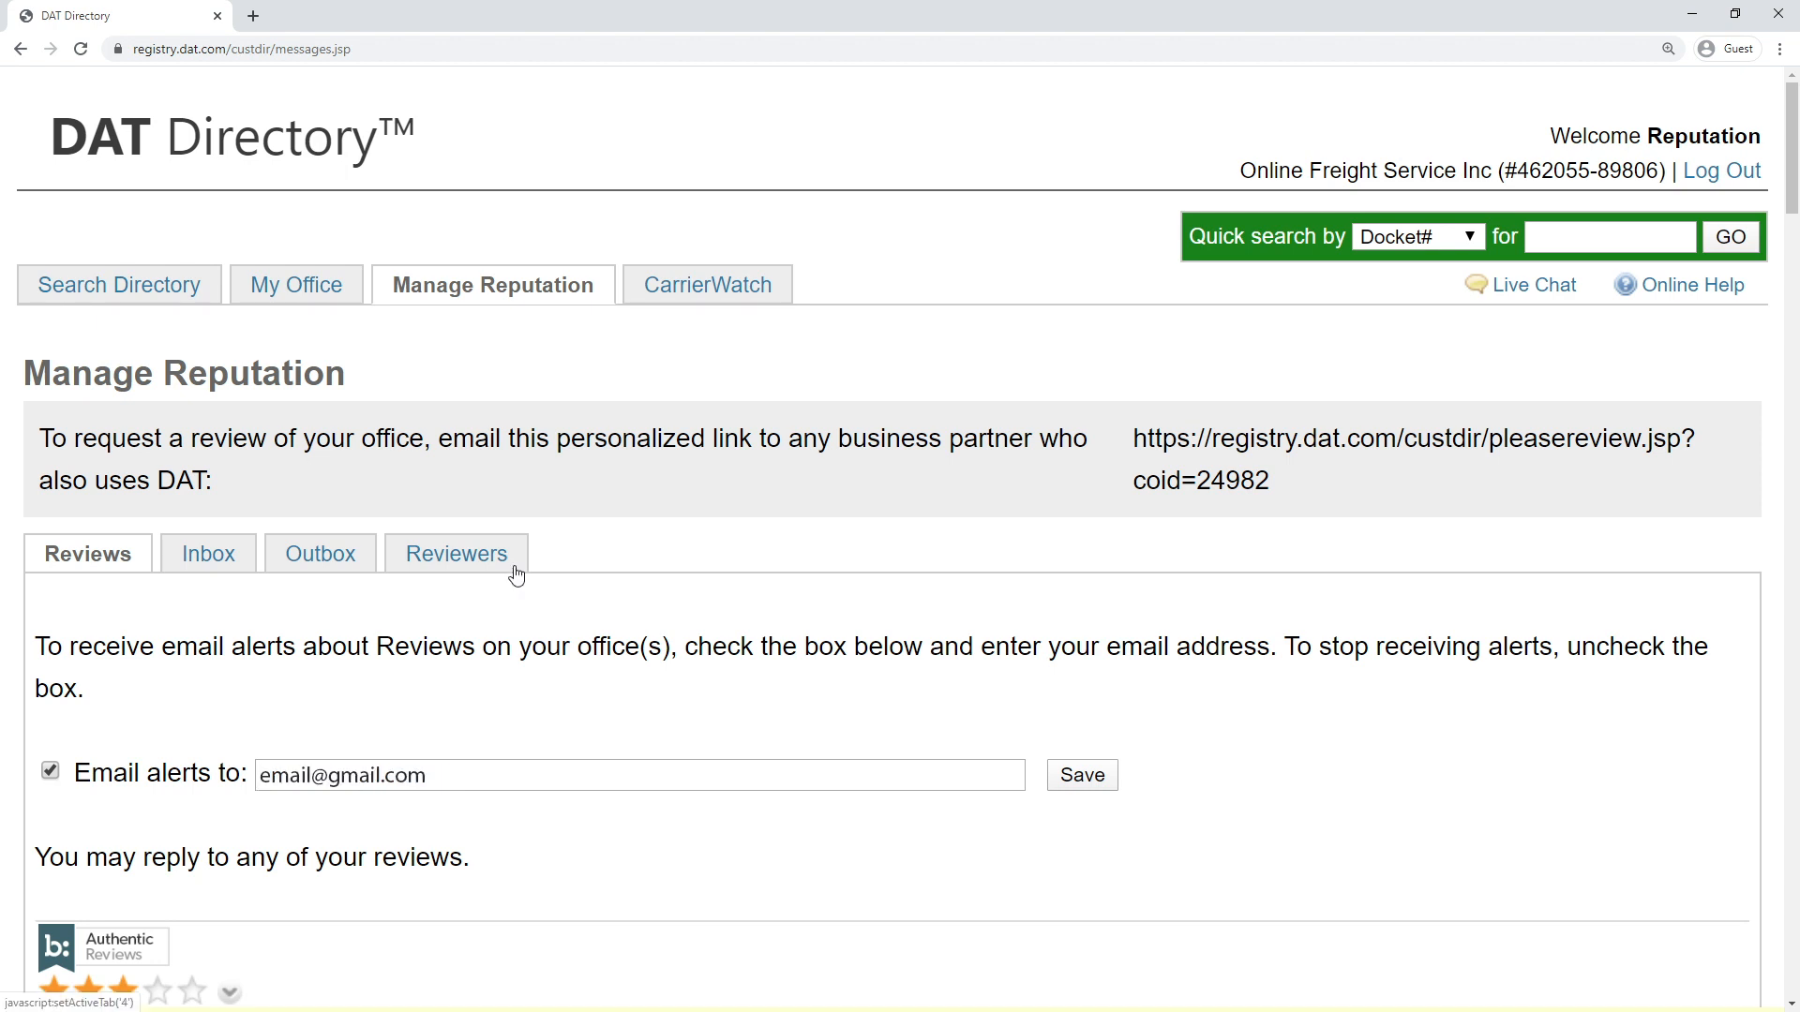
pyautogui.click(455, 554)
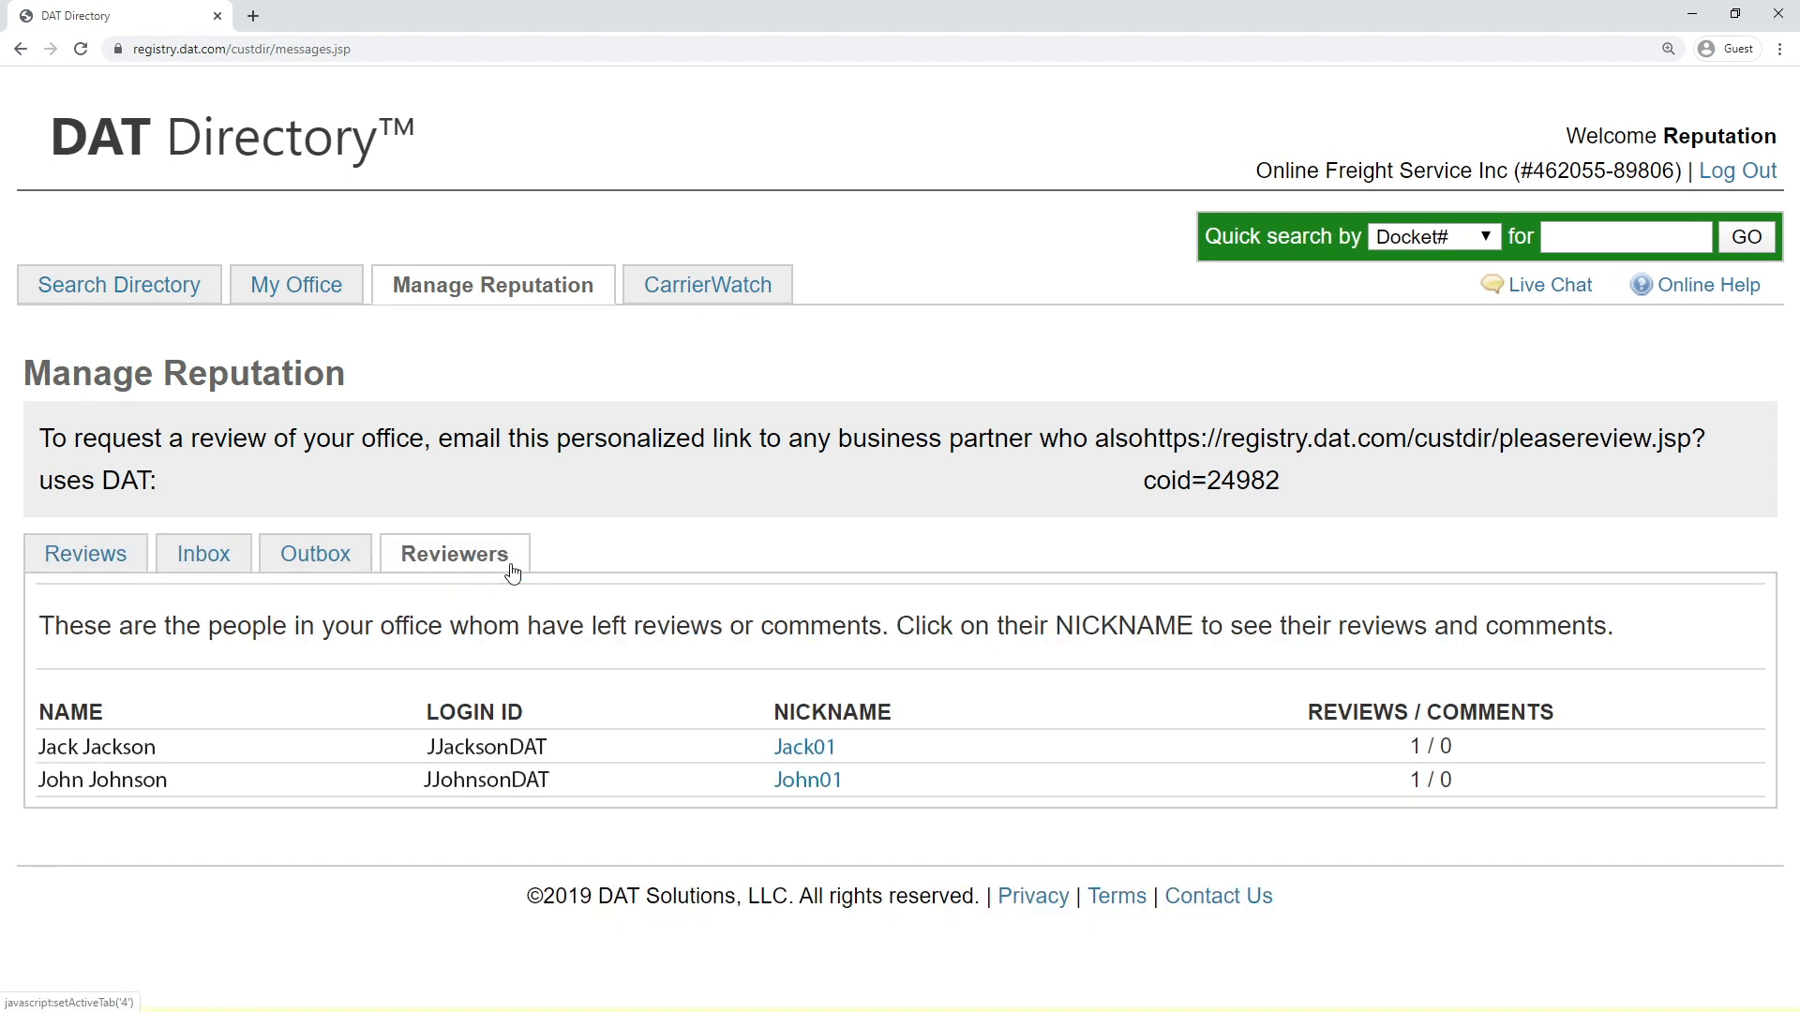
pyautogui.click(804, 747)
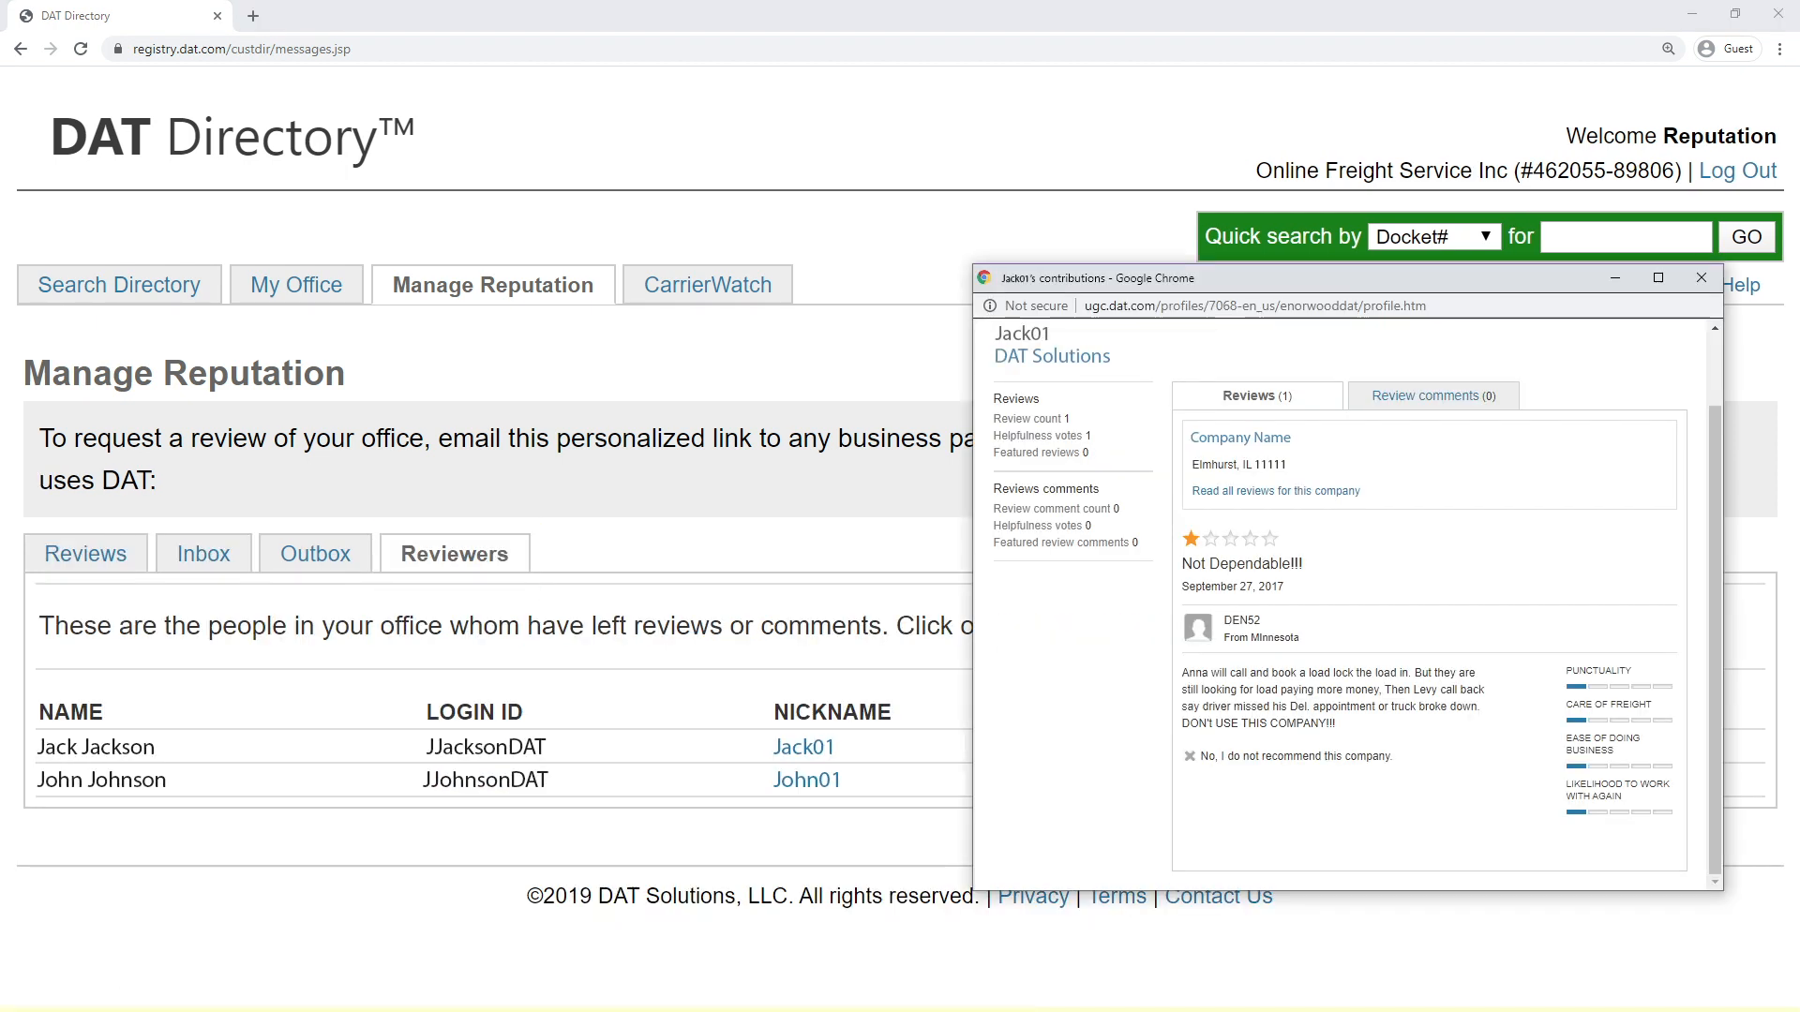